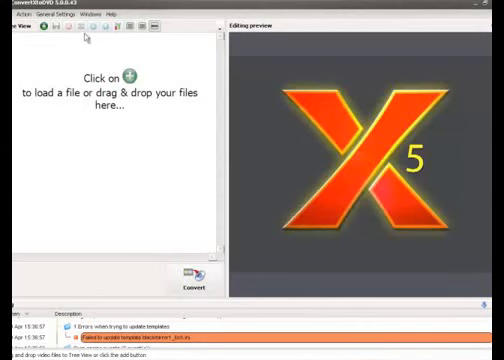
- Bring up the Settings window on its General settings page
click(54, 12)
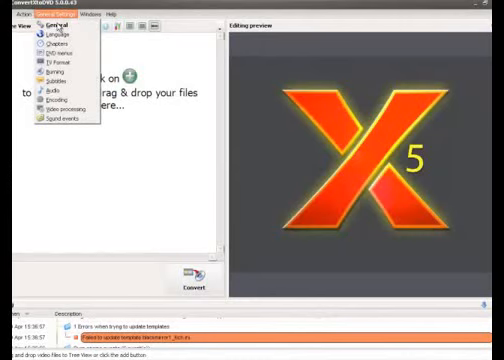
click(44, 32)
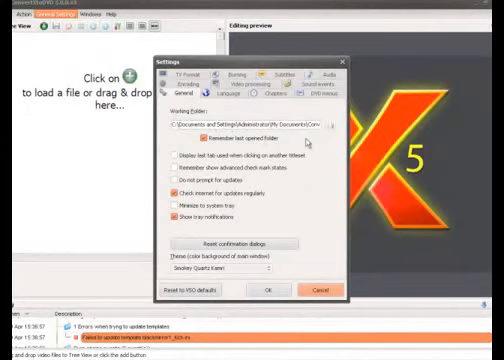
- Make the working folder a new convertxtodvd folder created on drive C
click(336, 128)
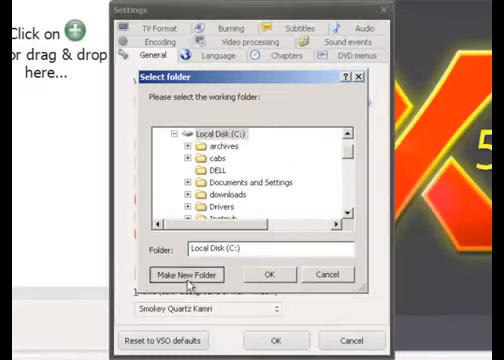
click(184, 274)
text(convertxtodvd)
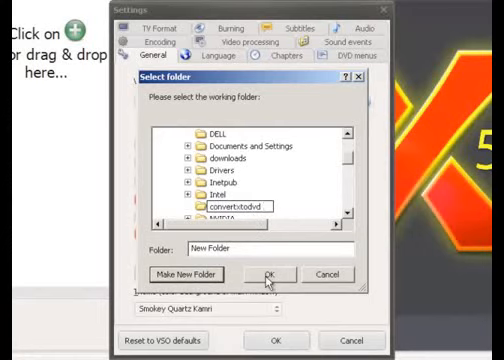
click(272, 274)
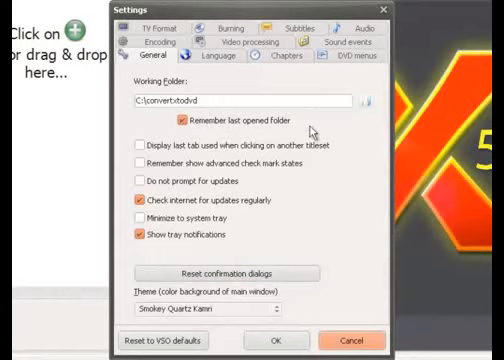
mouse_move(280, 128)
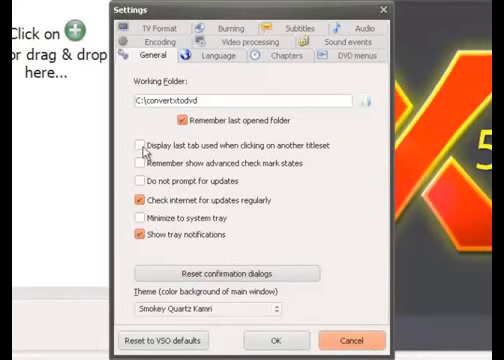
- Keep the last used tab across titlesets and disable update prompts and regular online update checks
click(136, 144)
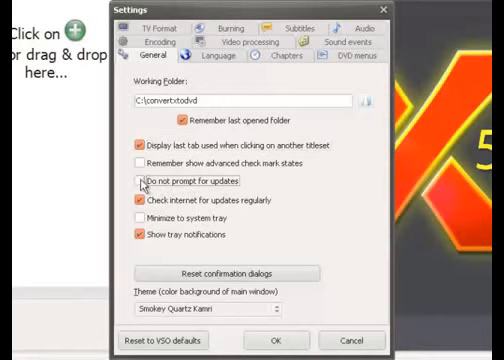
click(136, 180)
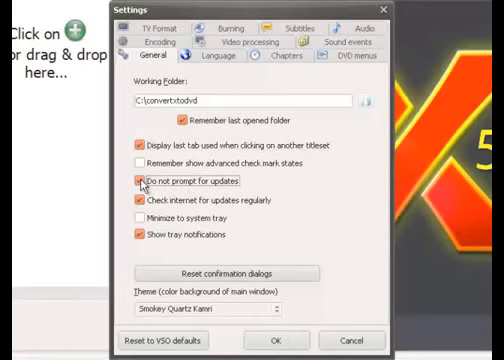
click(132, 180)
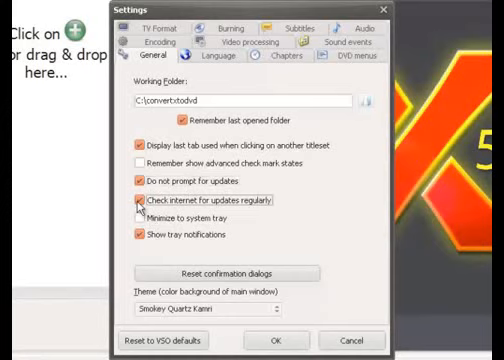
click(132, 200)
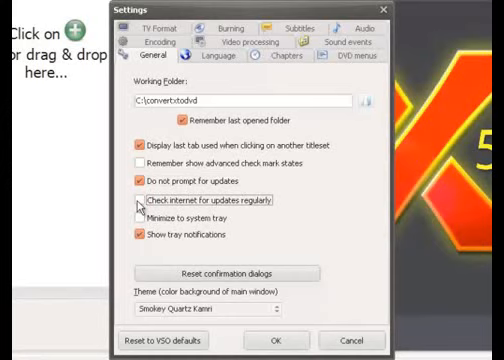
click(132, 200)
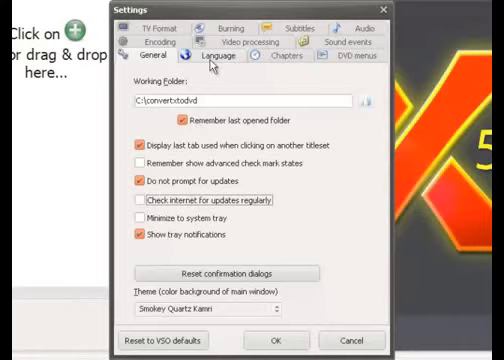
- Choose English (United States) as the program language
click(212, 56)
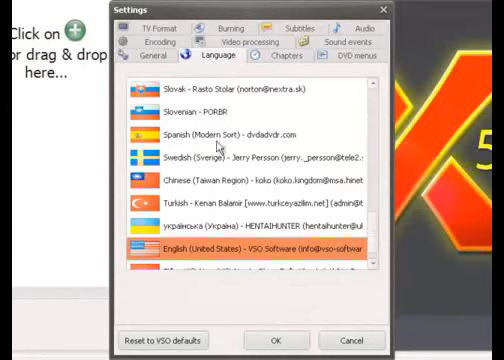
click(276, 58)
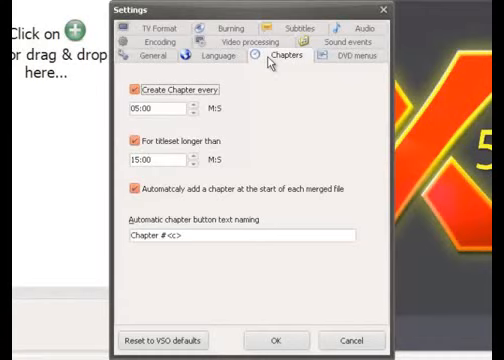
- Show the DVD menu settings with Black Menu as the default template
click(346, 58)
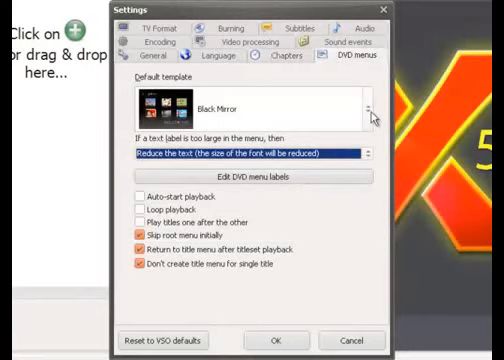
mouse_move(210, 120)
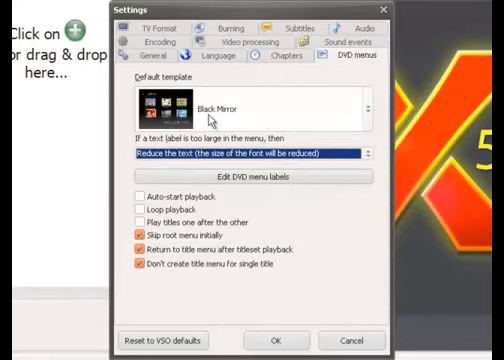
- Set the default DVD menu template to No menu
click(372, 108)
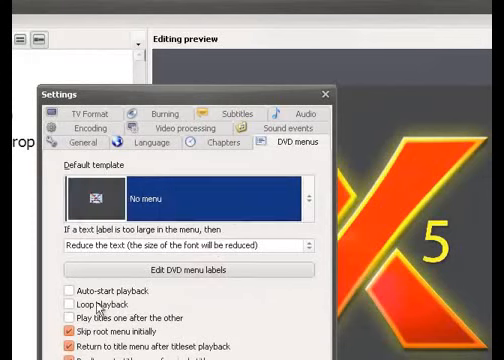
mouse_move(140, 288)
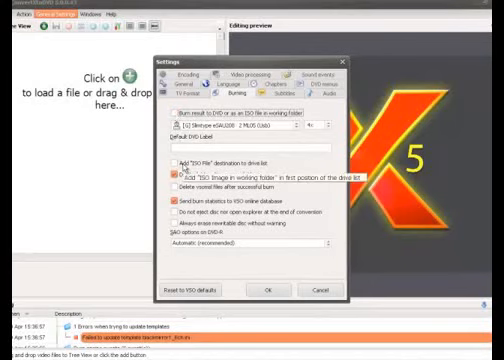
- Stop deleting the folder after burning and sending burn statistics, keeping Automatic (recommended)
click(178, 176)
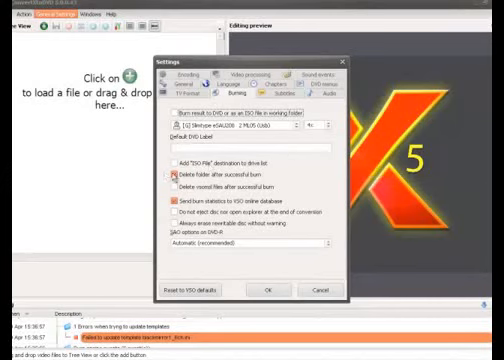
click(176, 184)
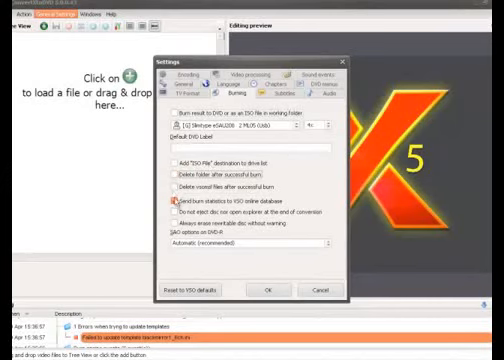
click(176, 200)
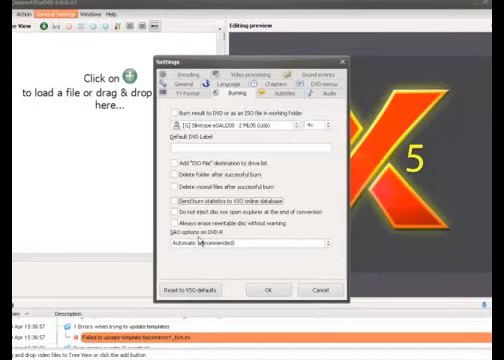
click(324, 242)
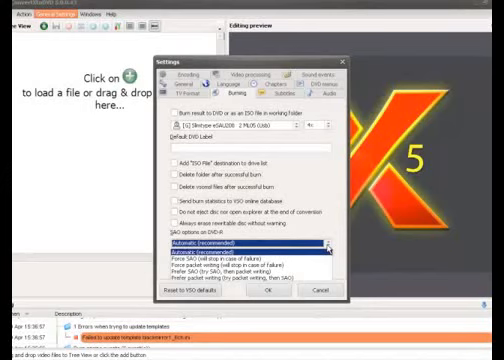
click(244, 242)
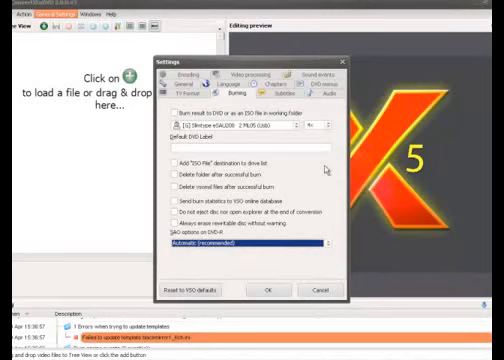
click(182, 94)
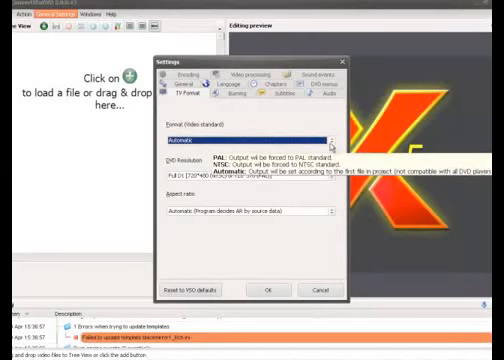
- Set the video standard to NTSC and the display resolution to Half-D1
click(328, 134)
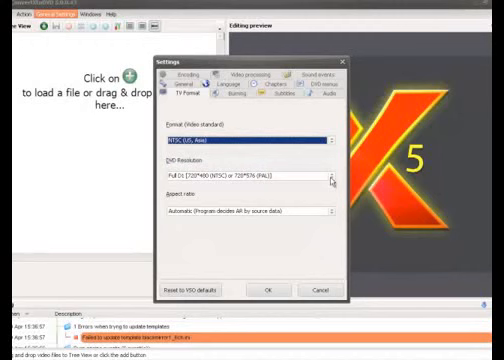
click(334, 180)
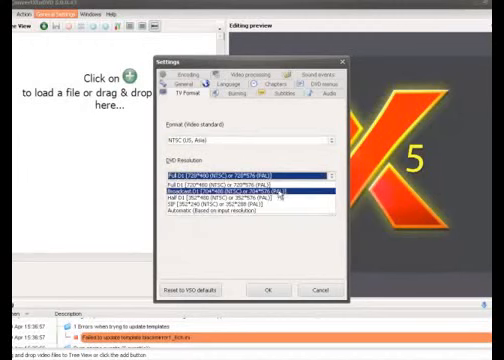
click(244, 196)
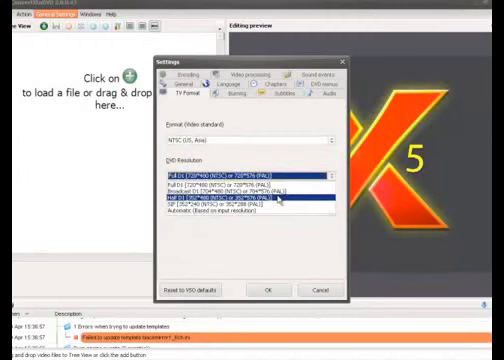
click(244, 188)
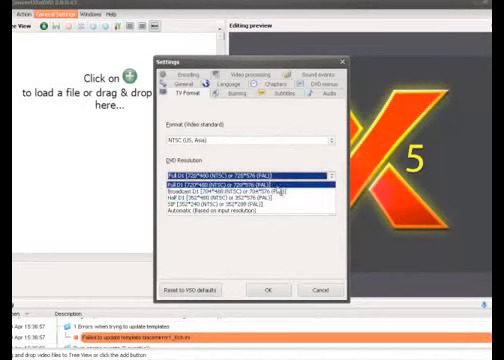
click(250, 184)
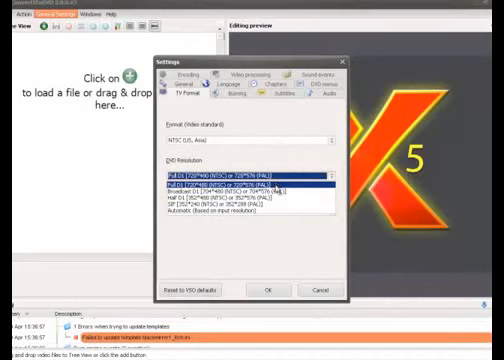
click(250, 206)
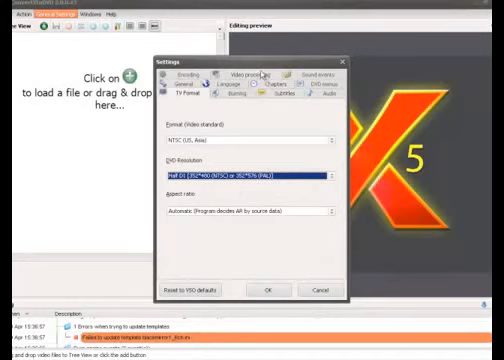
- Show the subtitle settings with default language still Unspecified
click(264, 76)
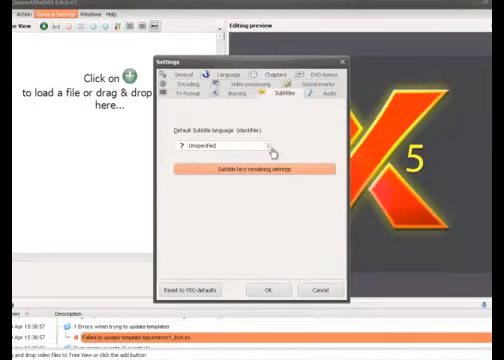
- Make English the default subtitle language and close Settings with OK
click(270, 148)
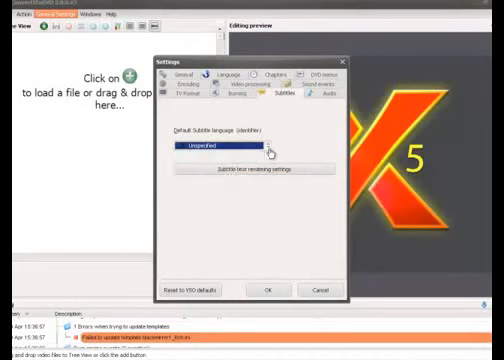
click(272, 146)
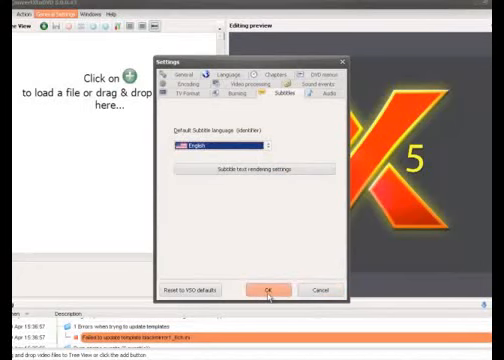
click(270, 290)
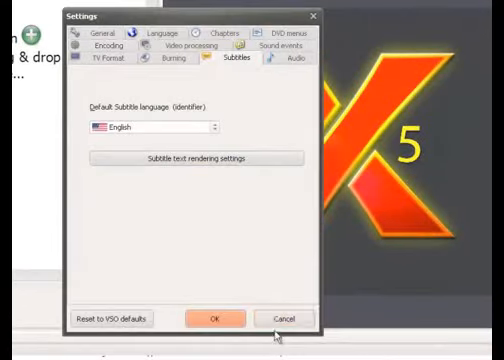
click(284, 318)
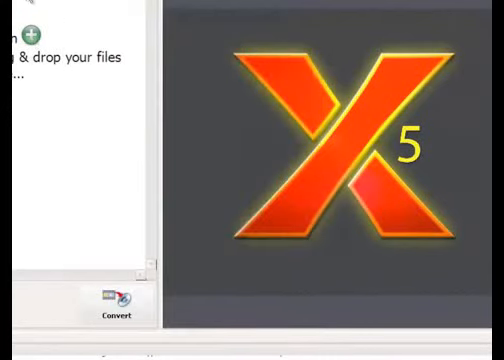